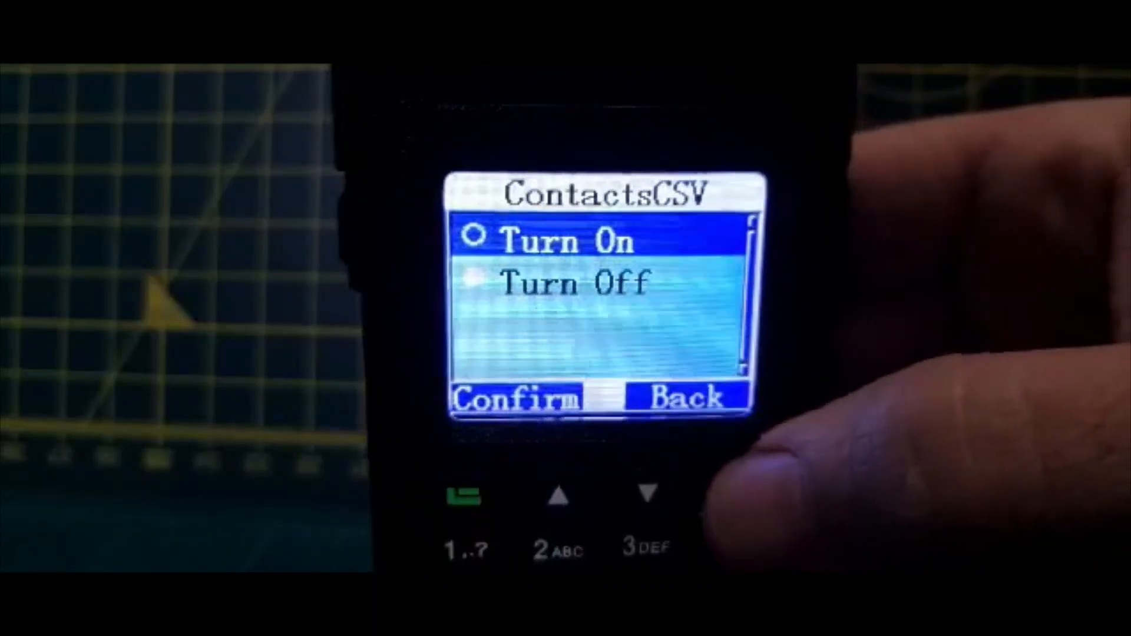
Confirm the Turn On choice for ContactsCSV and return to the main menu.
{"action": "left_click", "coordinate": [682, 400]}
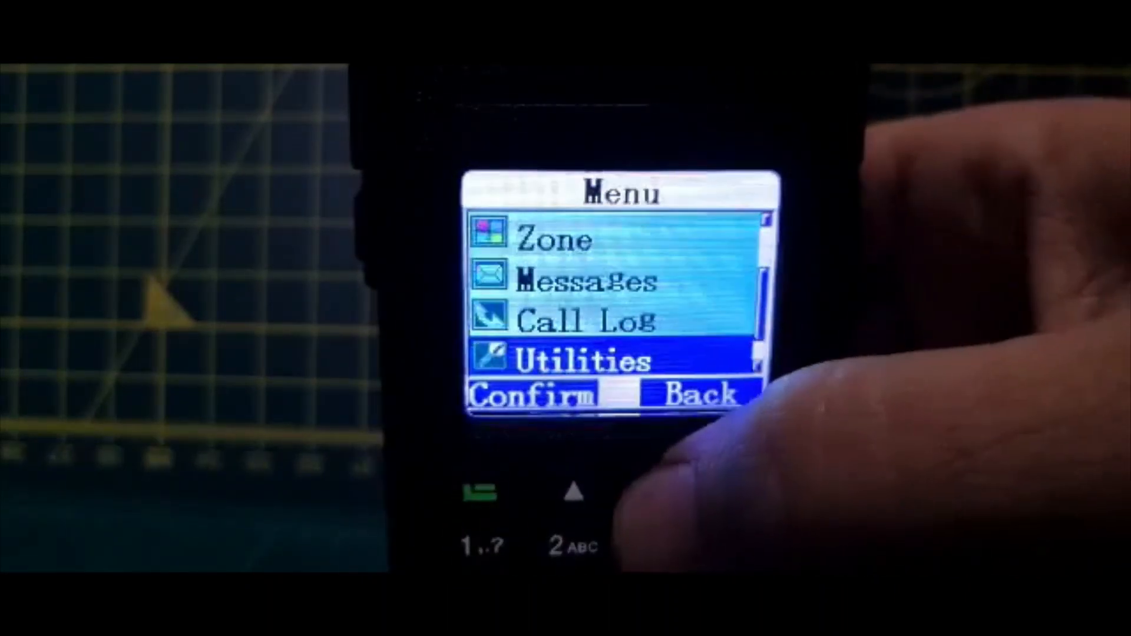
Enter the Utilities section from the main menu.
{"action": "left_click", "coordinate": [531, 396]}
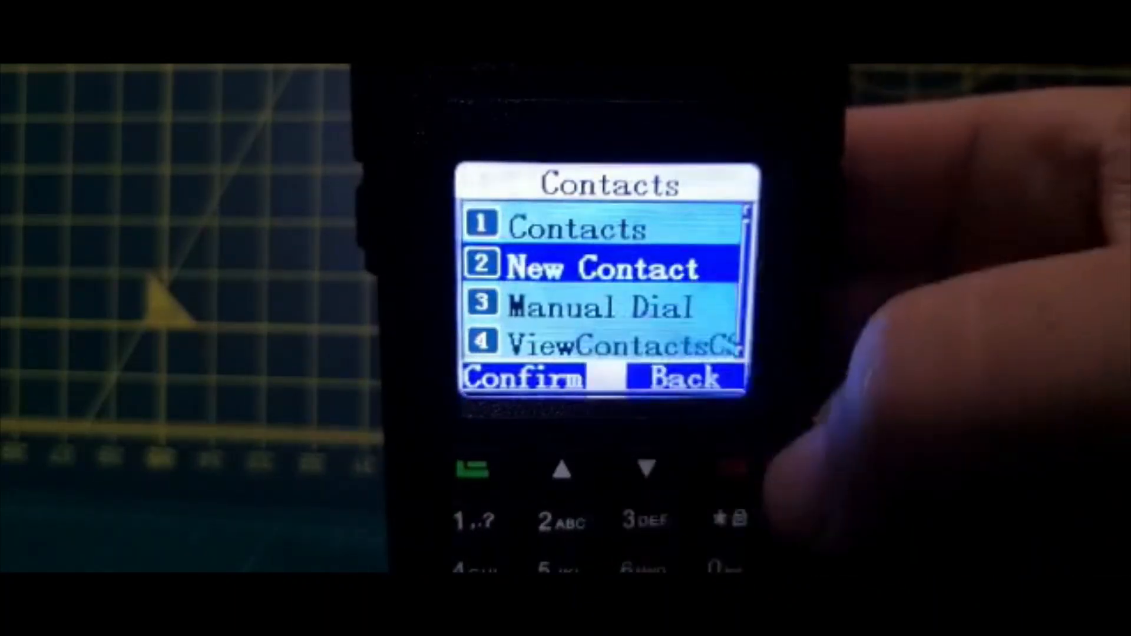
Enter New Contact and highlight PrivateCall below the GroupCall option.
{"action": "left_click", "coordinate": [645, 469]}
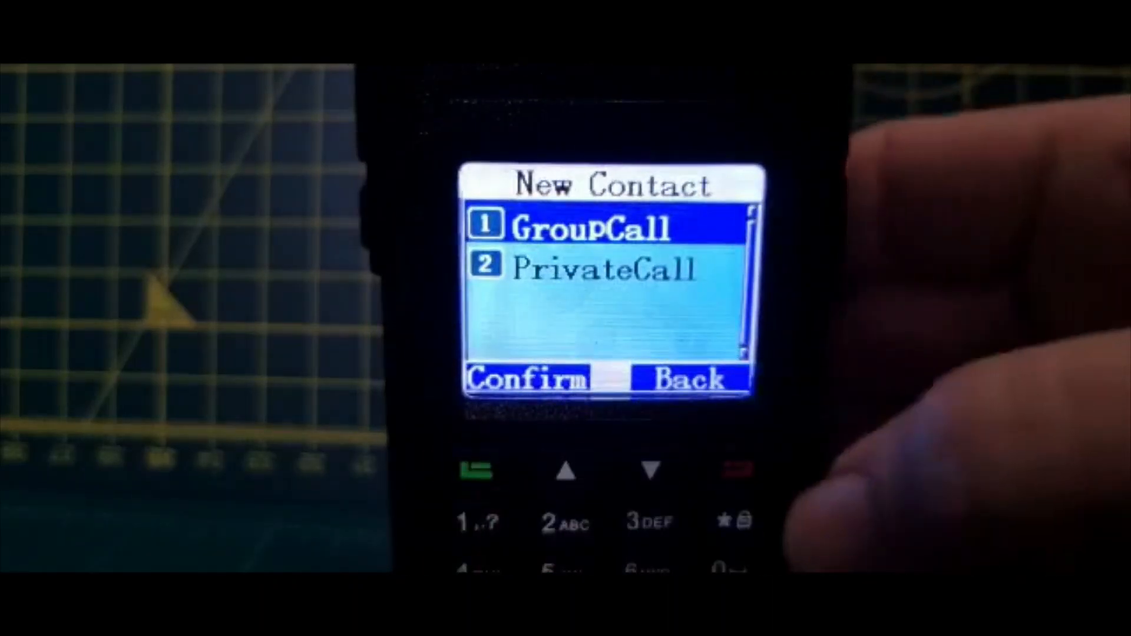
{"action": "left_click", "coordinate": [647, 473]}
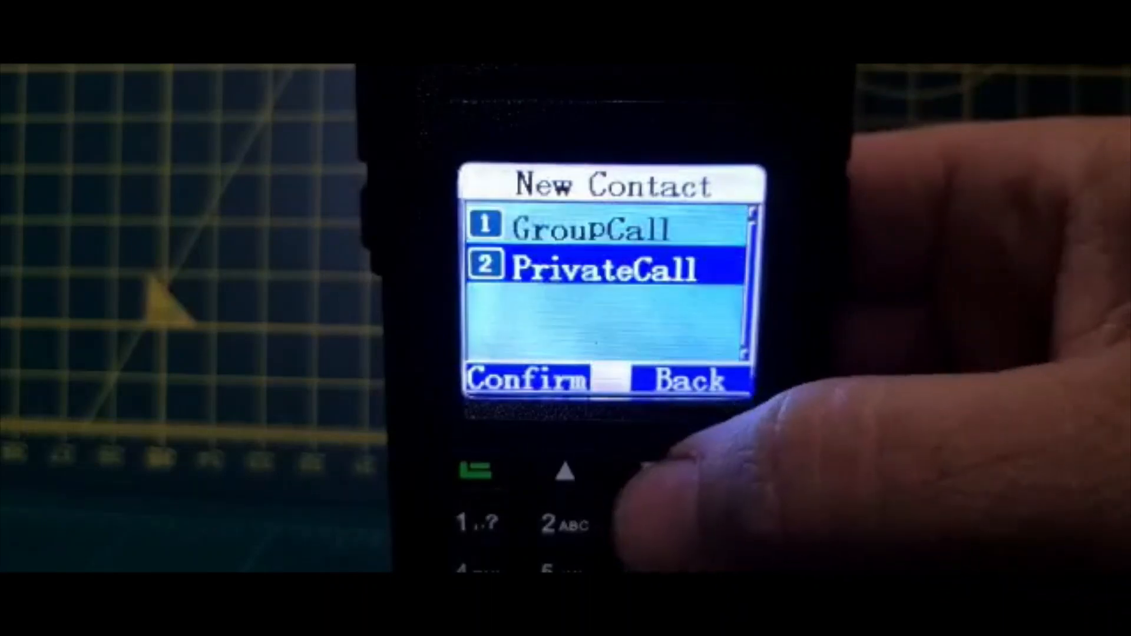